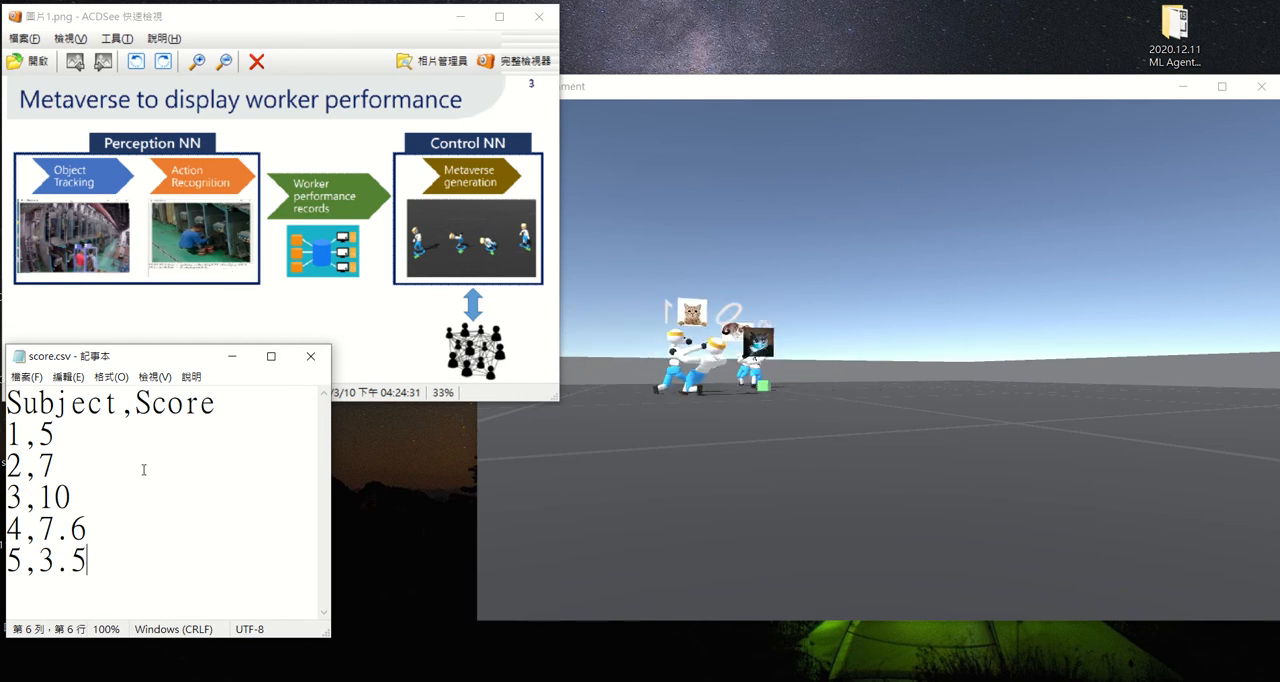
- Highlight the score rows "1,5" and "2,7" in score.csv
drag(8, 435, 68, 462)
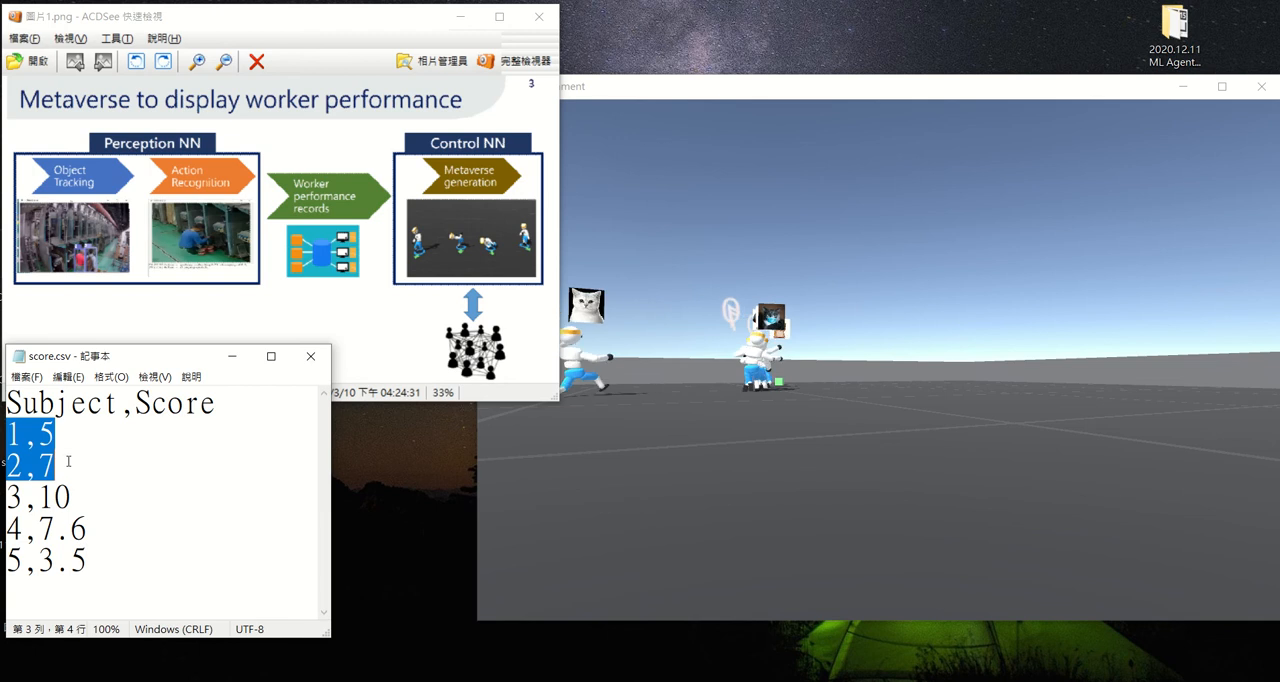